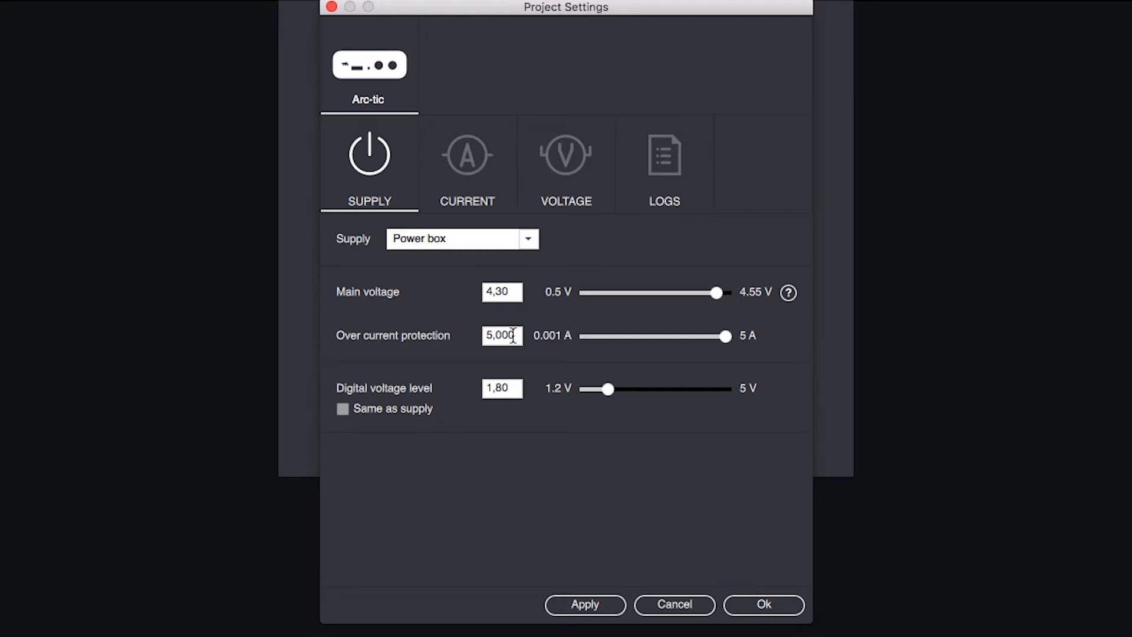
pyautogui.moveTo(660, 201)
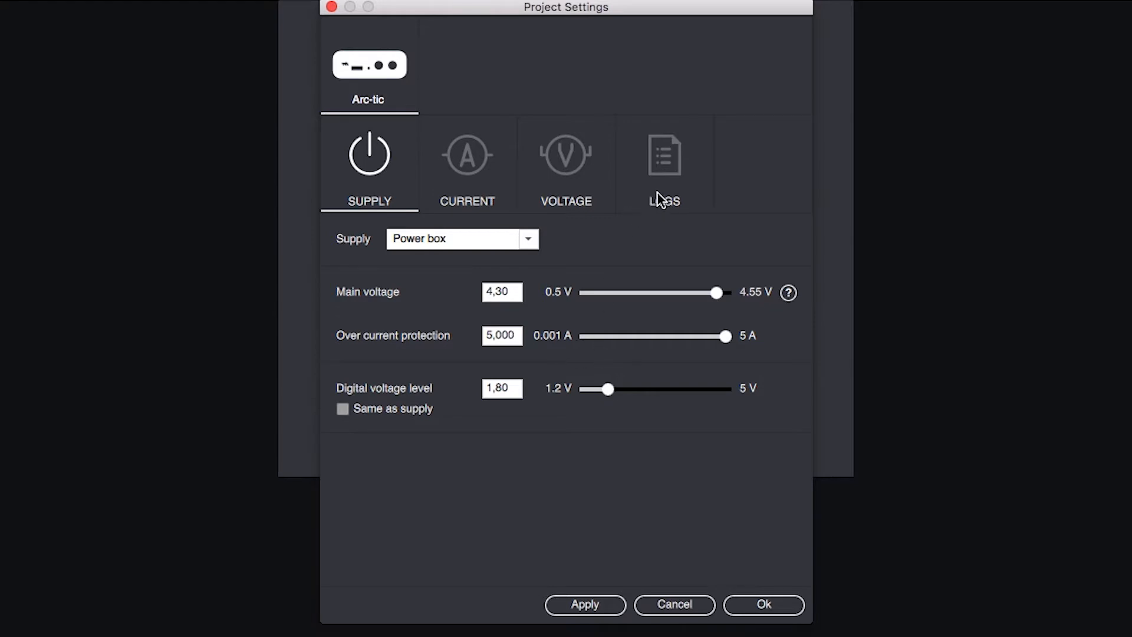
pyautogui.moveTo(671, 184)
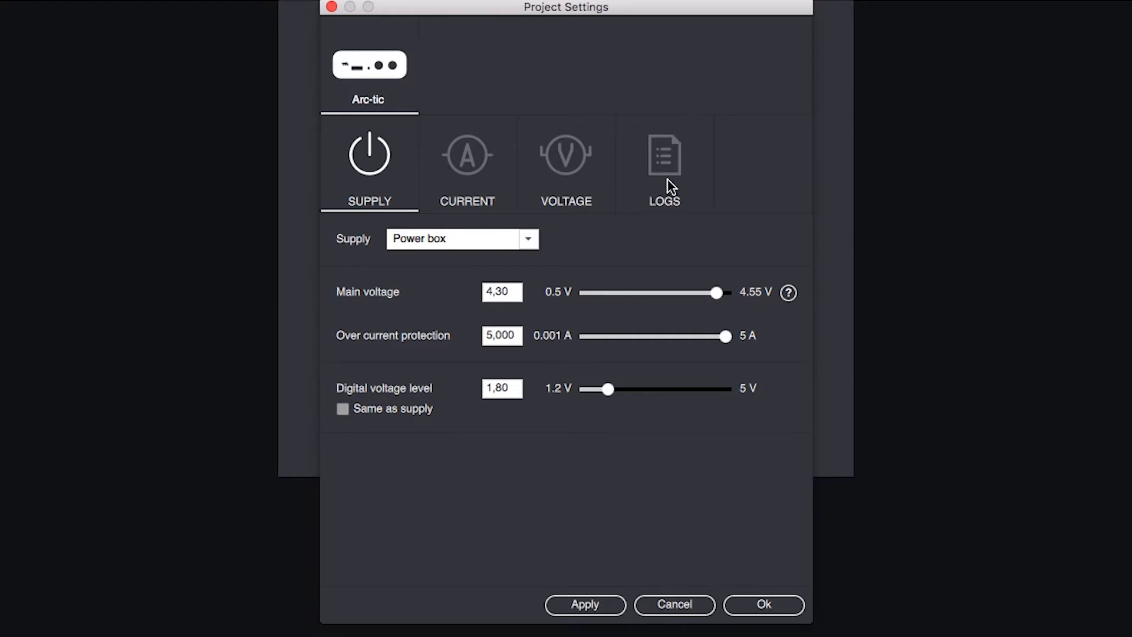
# - Enable UART logging at 115200 baud in LOGS, return to SUPPLY and confirm with Ok
pyautogui.click(662, 163)
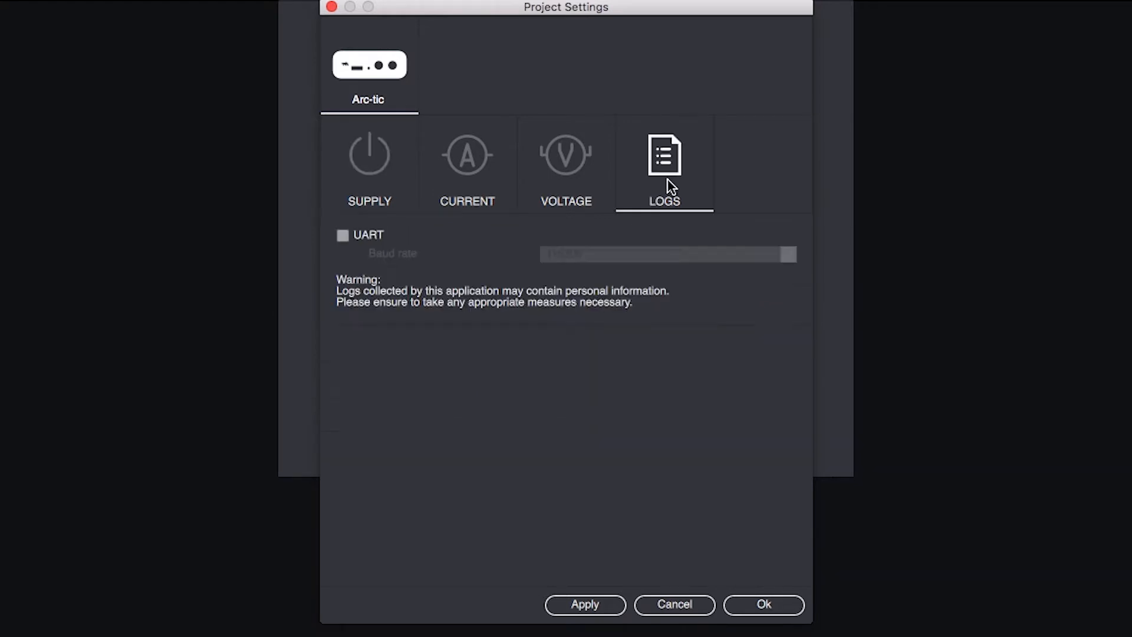
pyautogui.click(342, 236)
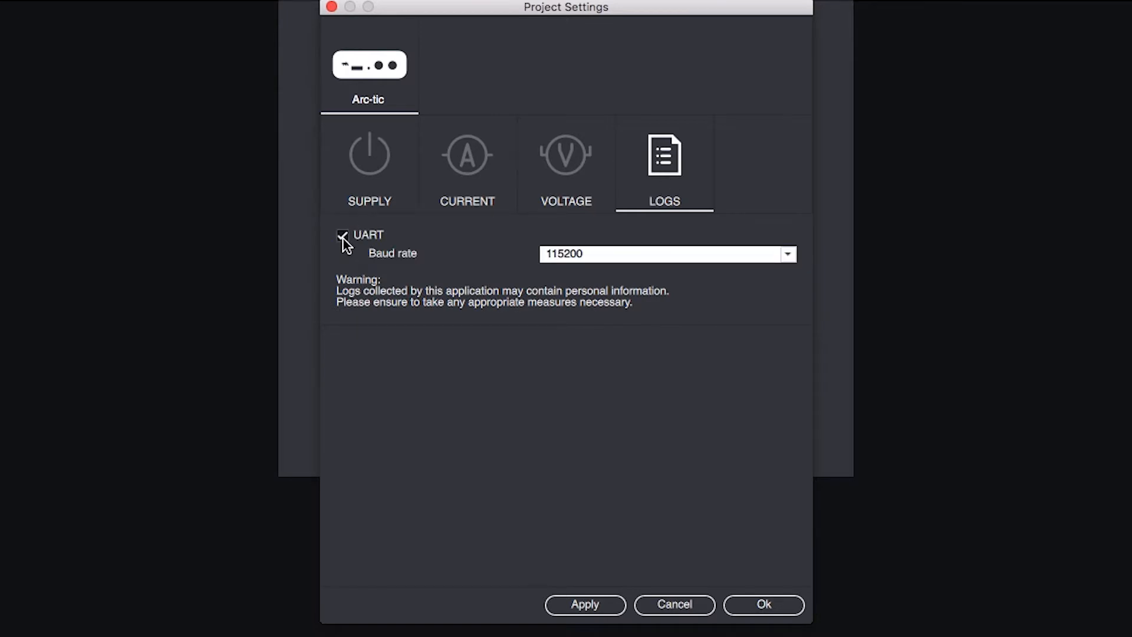
pyautogui.click(343, 235)
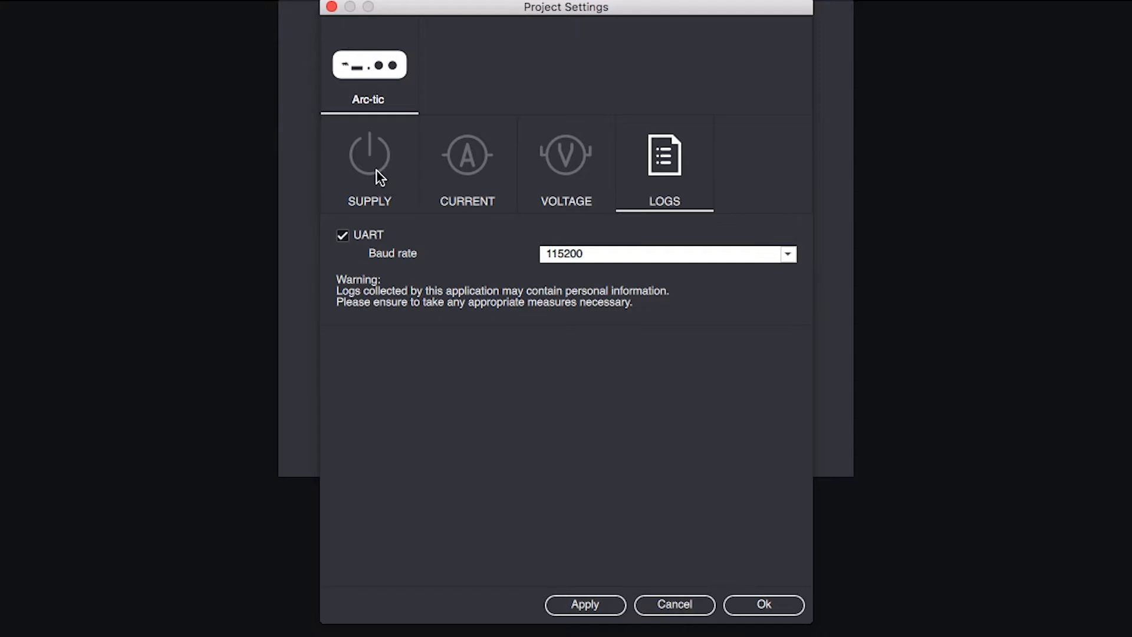
pyautogui.click(369, 162)
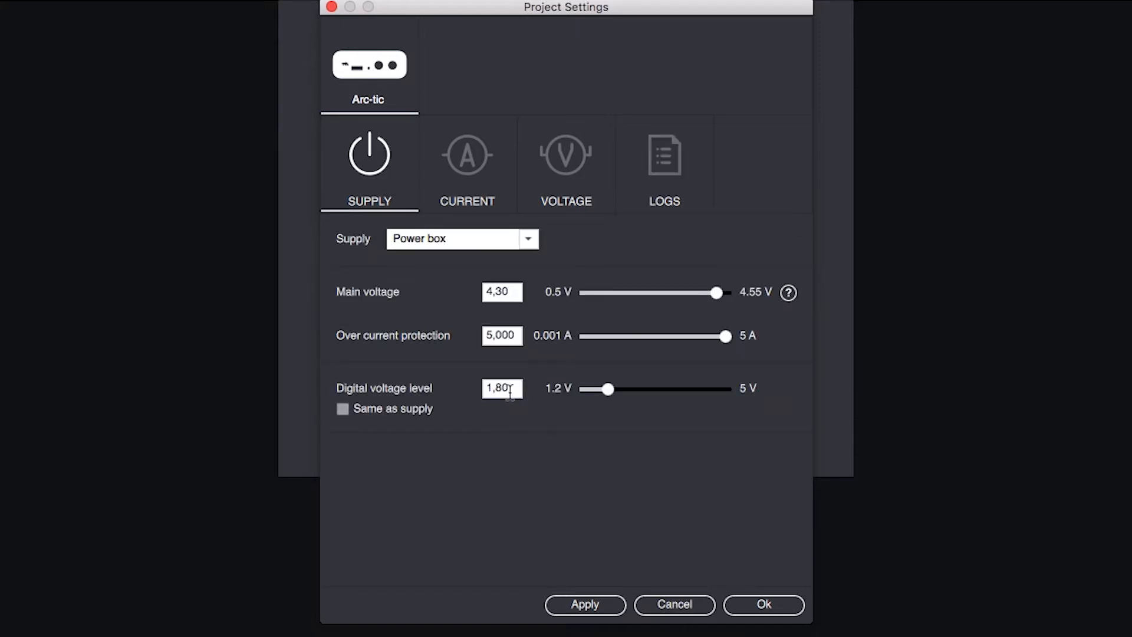
pyautogui.moveTo(636, 515)
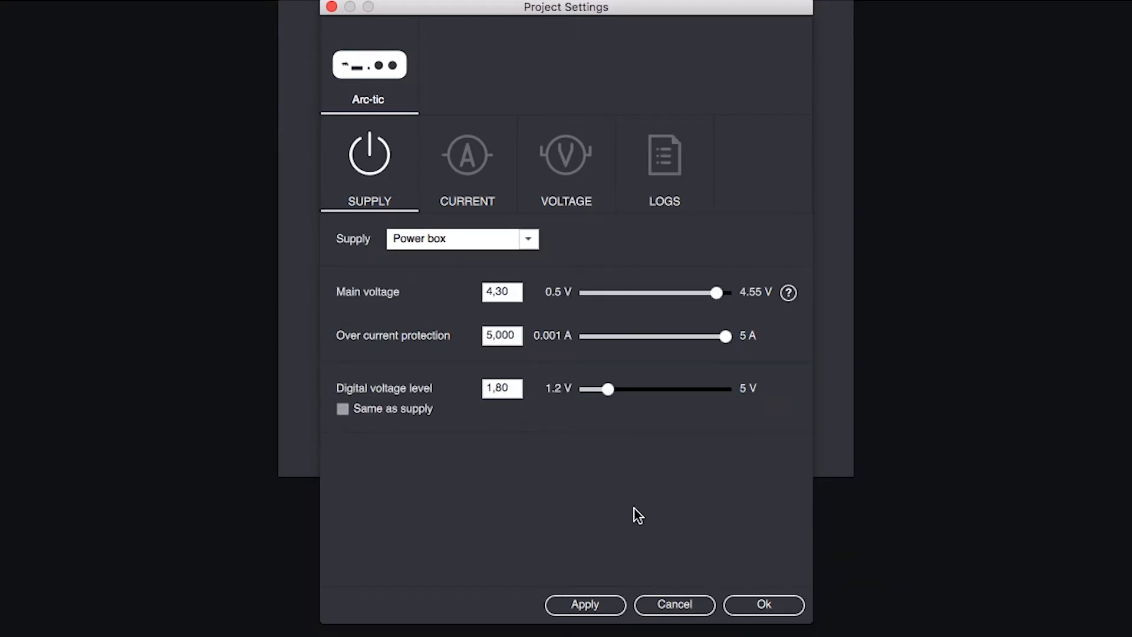
pyautogui.click(763, 604)
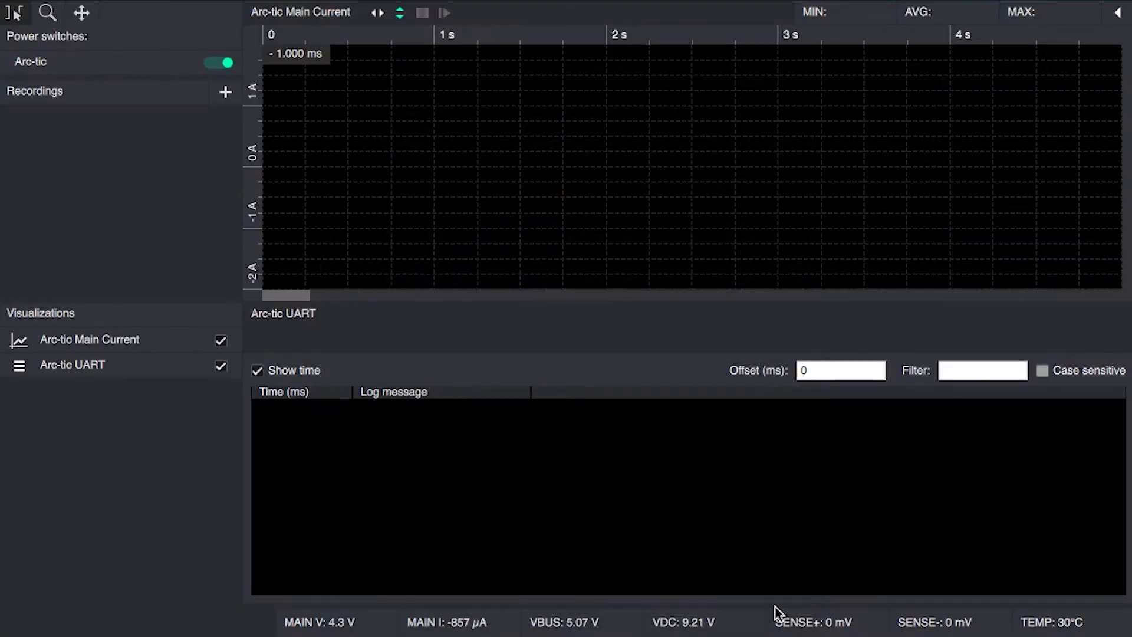
# - Start a recording to capture the phone's boot current and UART bootloader messages
pyautogui.click(224, 92)
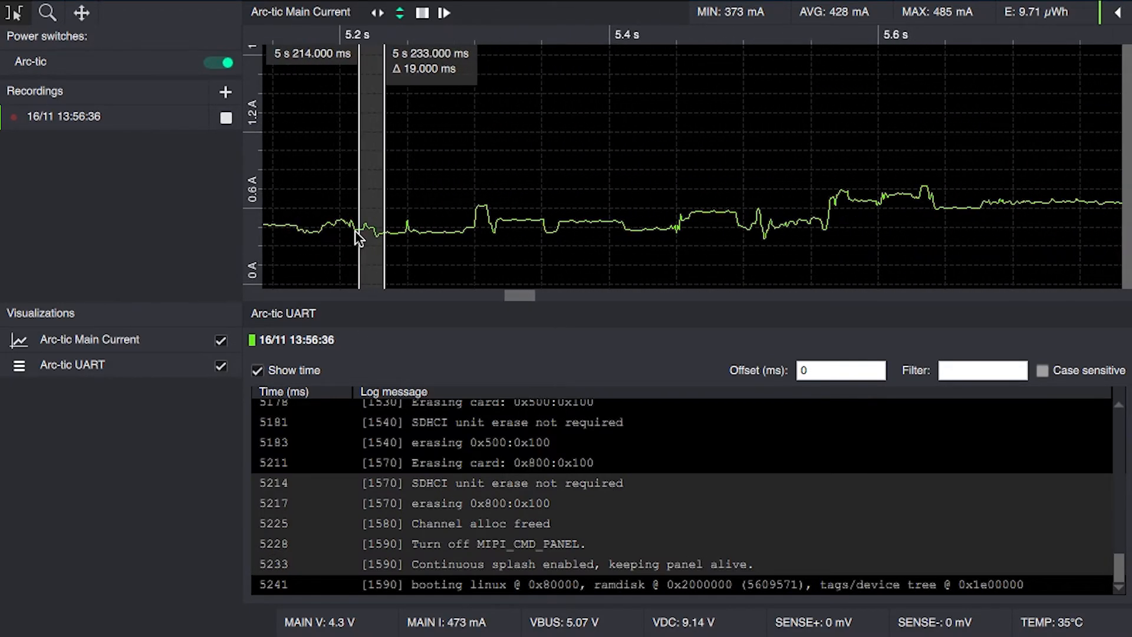
pyautogui.moveTo(451, 255)
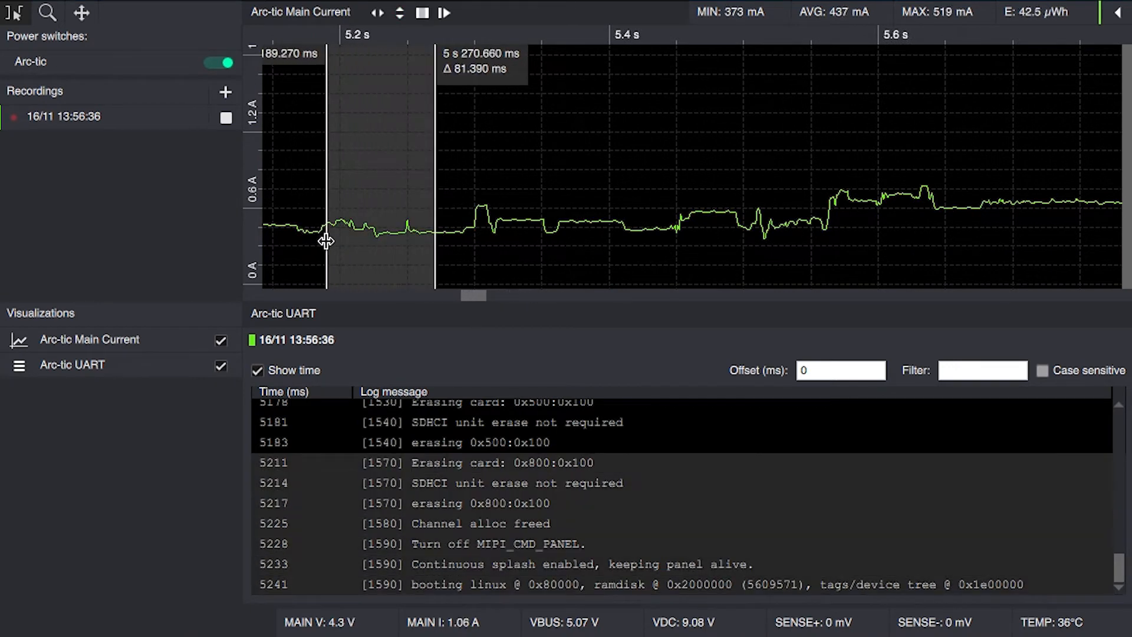
# - Move the span start to about 5.2 s and run adb shell logcat -d > z3plus-logcat.txt
pyautogui.moveTo(327, 238); pyautogui.dragTo(340, 263)
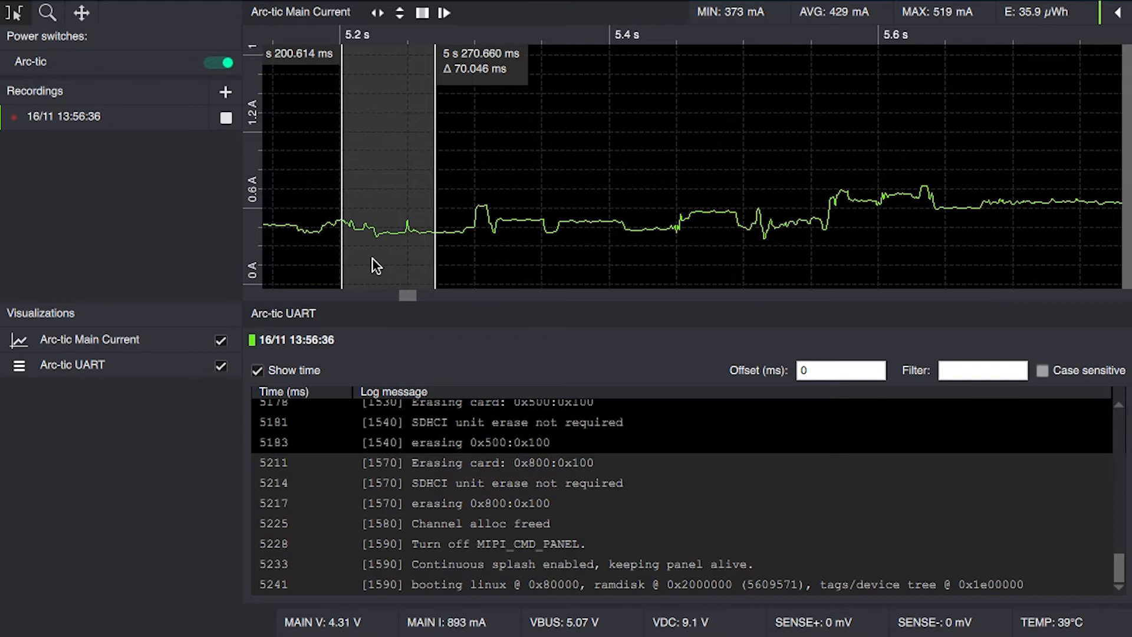
pyautogui.moveTo(585, 364)
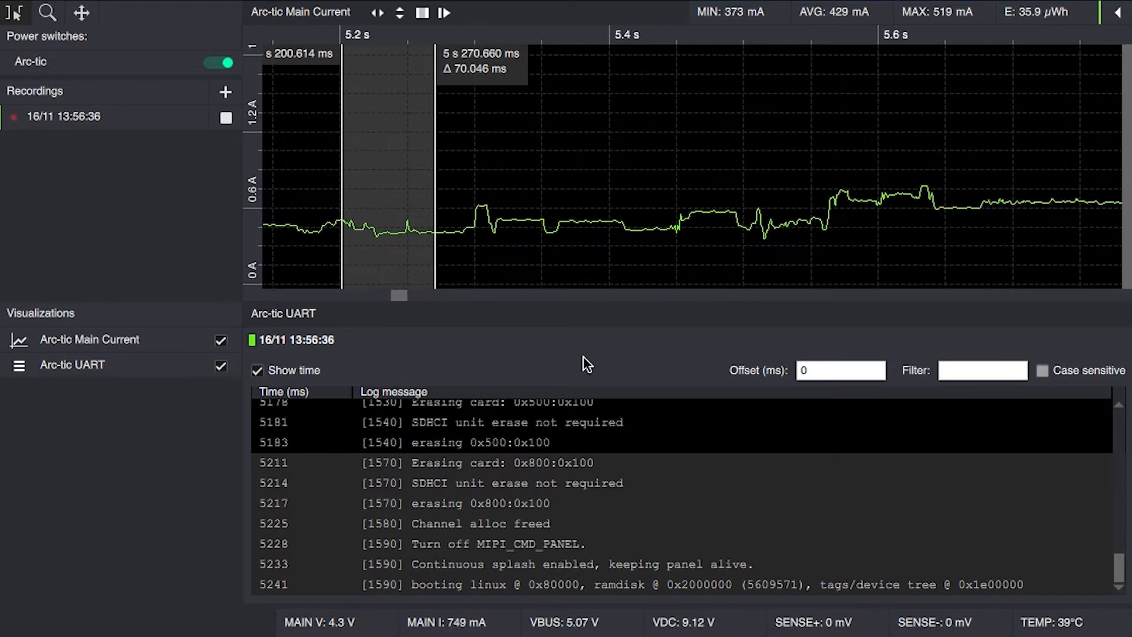
pyautogui.moveTo(605, 404)
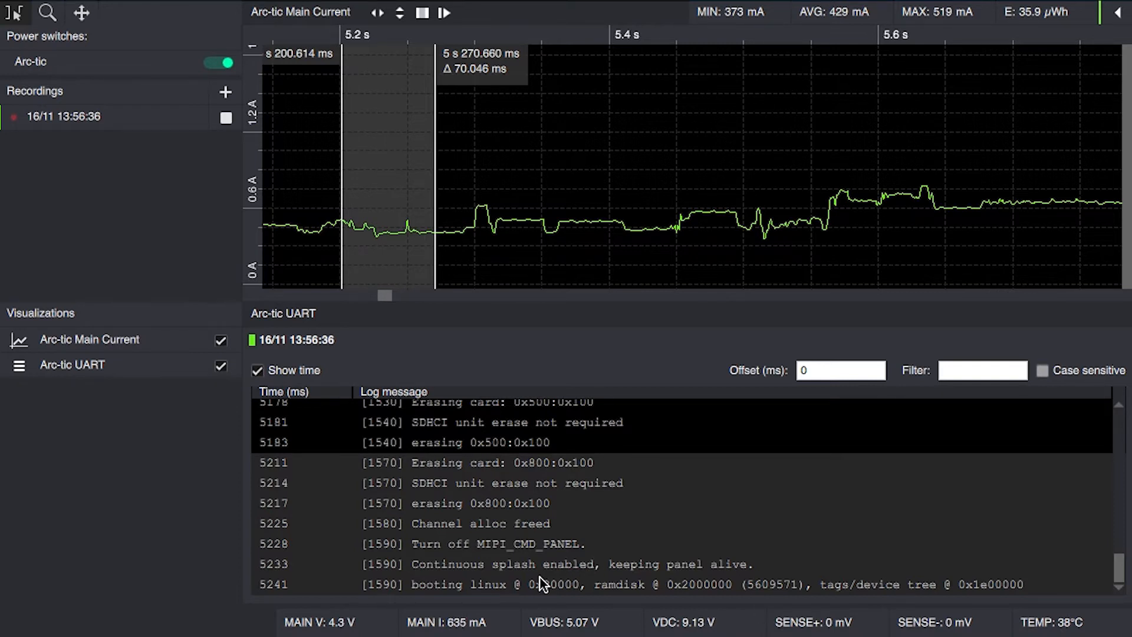
pyautogui.moveTo(510, 592)
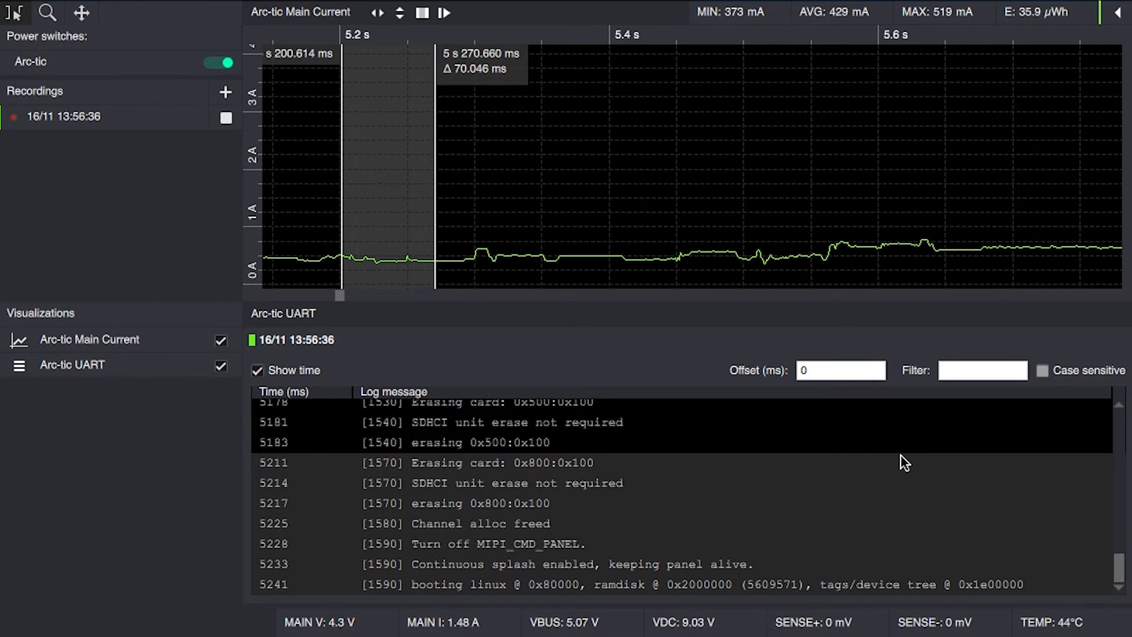
pyautogui.moveTo(642, 361)
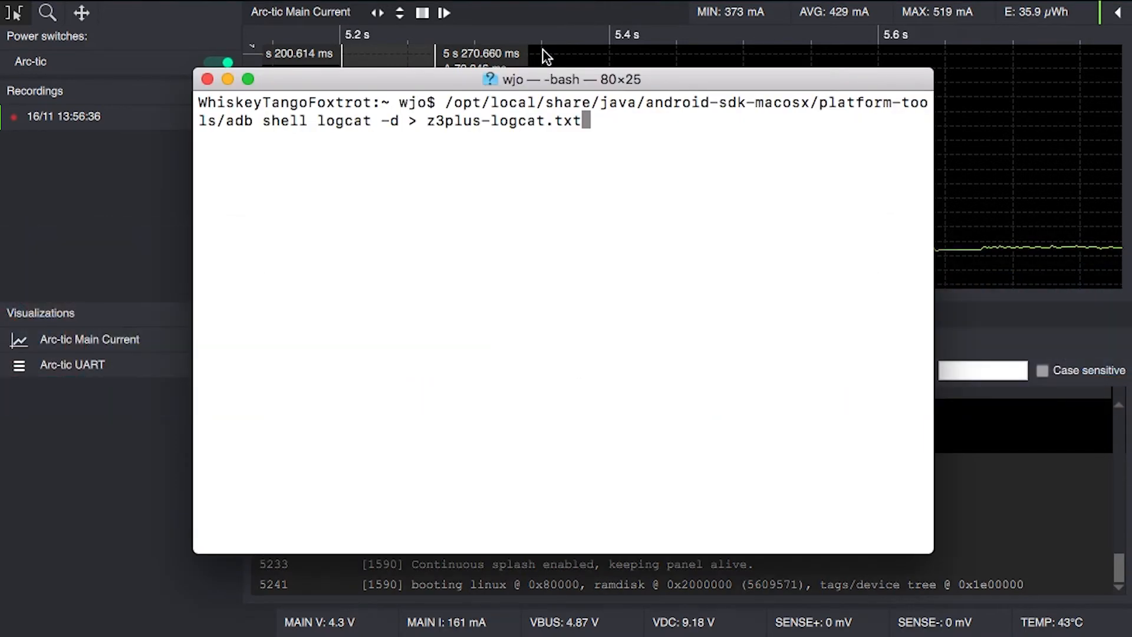
pyautogui.press('Return')
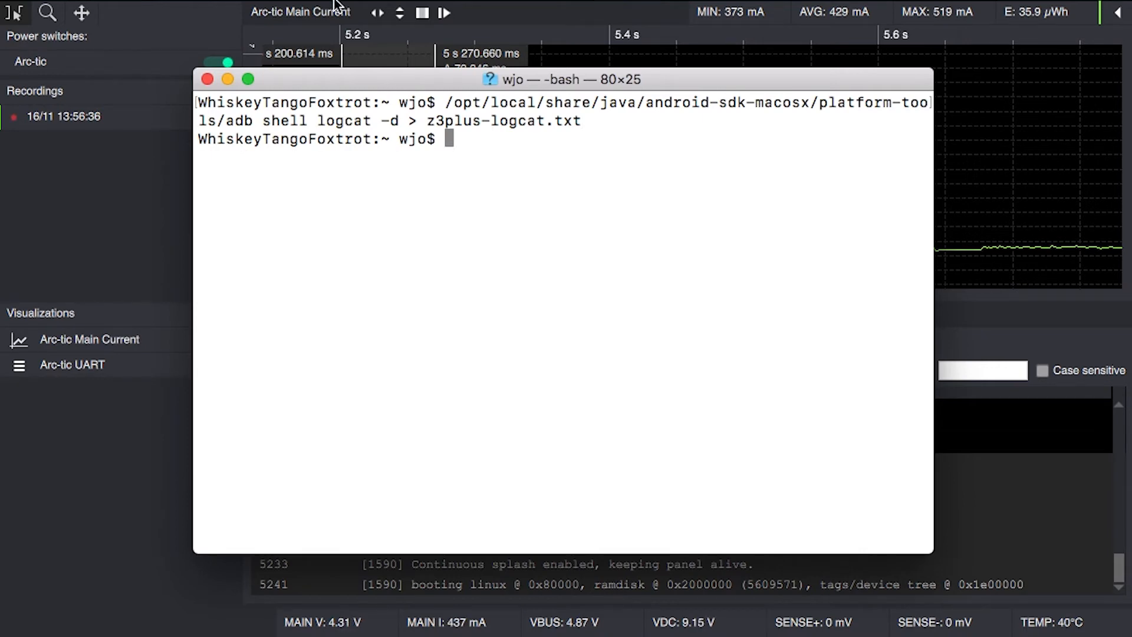
pyautogui.click(208, 79)
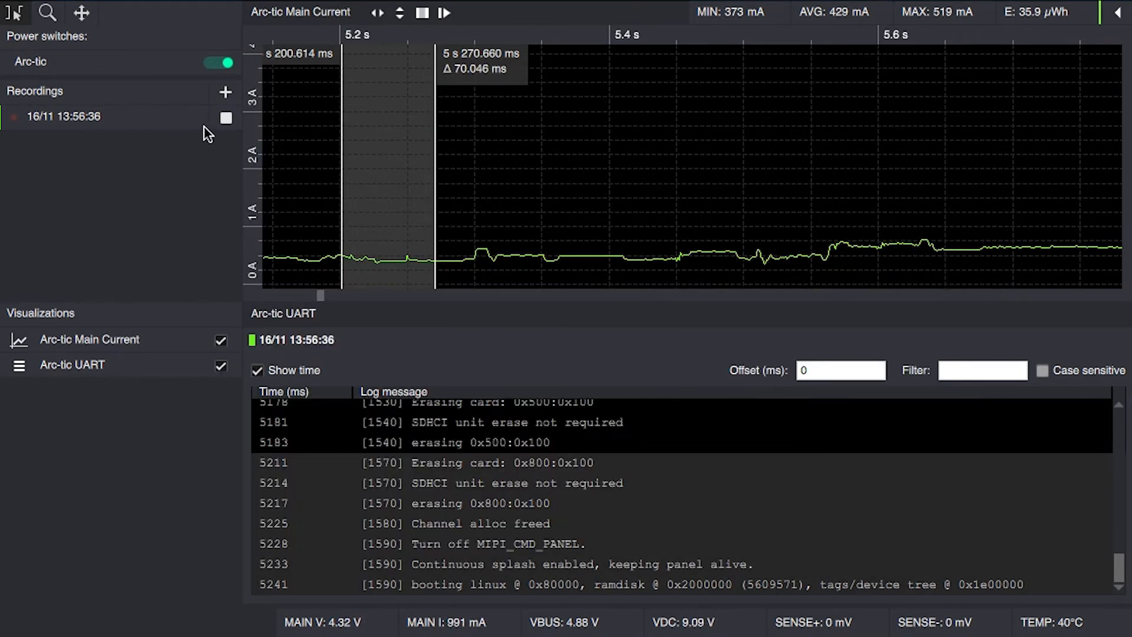
# - Import z3plus-logcat.txt via the recording's Import Log action, keeping the adb.lua converter
pyautogui.rightClick(63, 117)
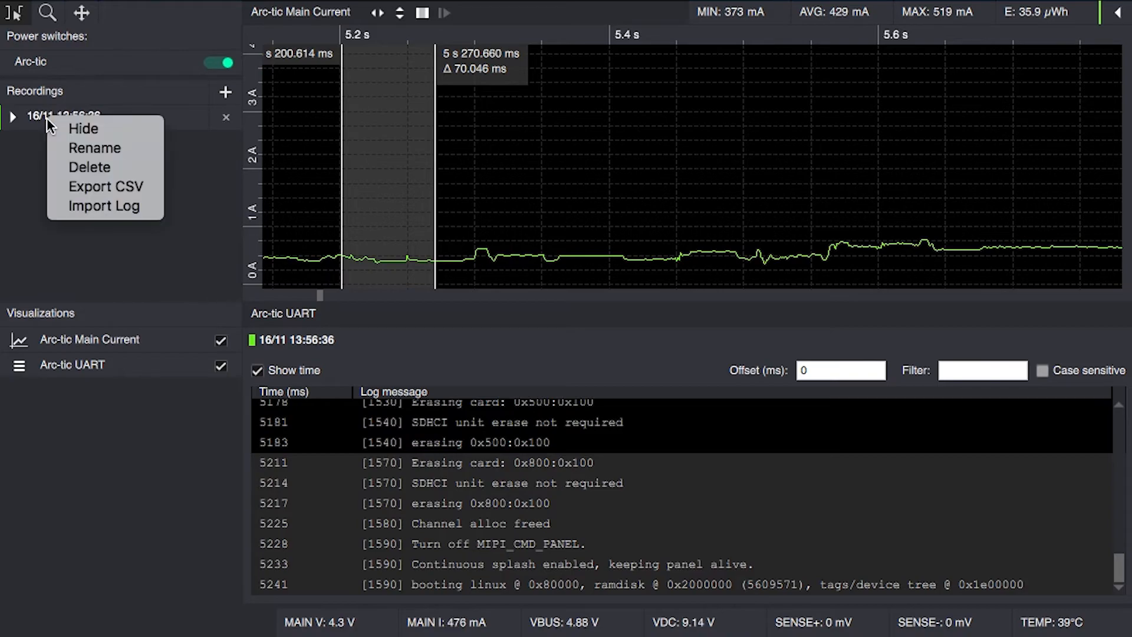
pyautogui.click(104, 205)
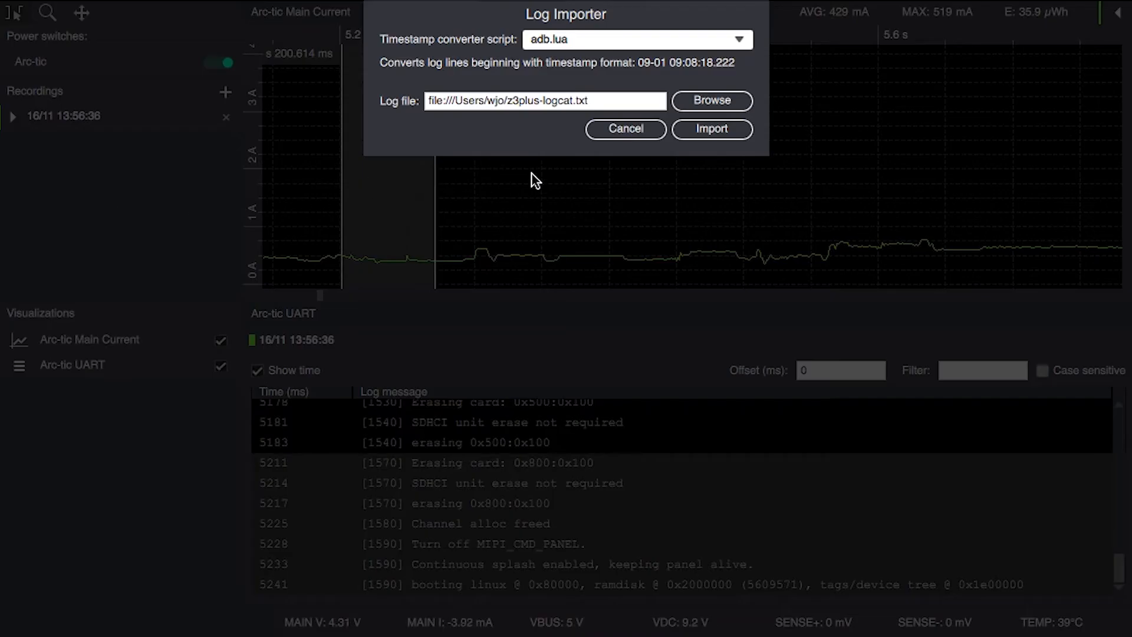
pyautogui.moveTo(713, 130)
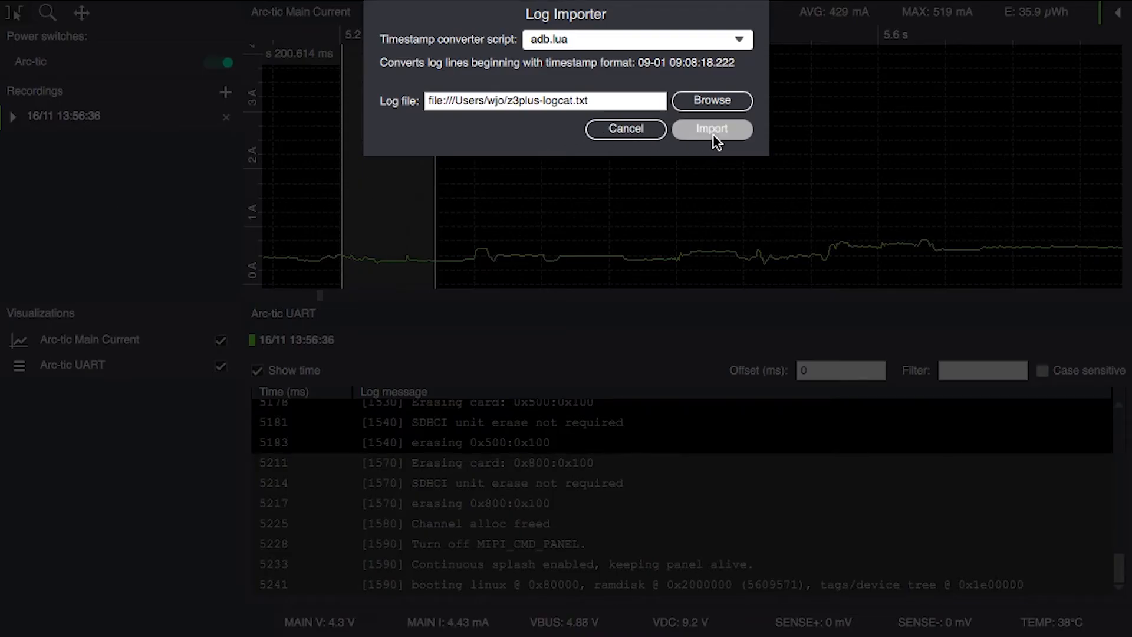
pyautogui.click(711, 128)
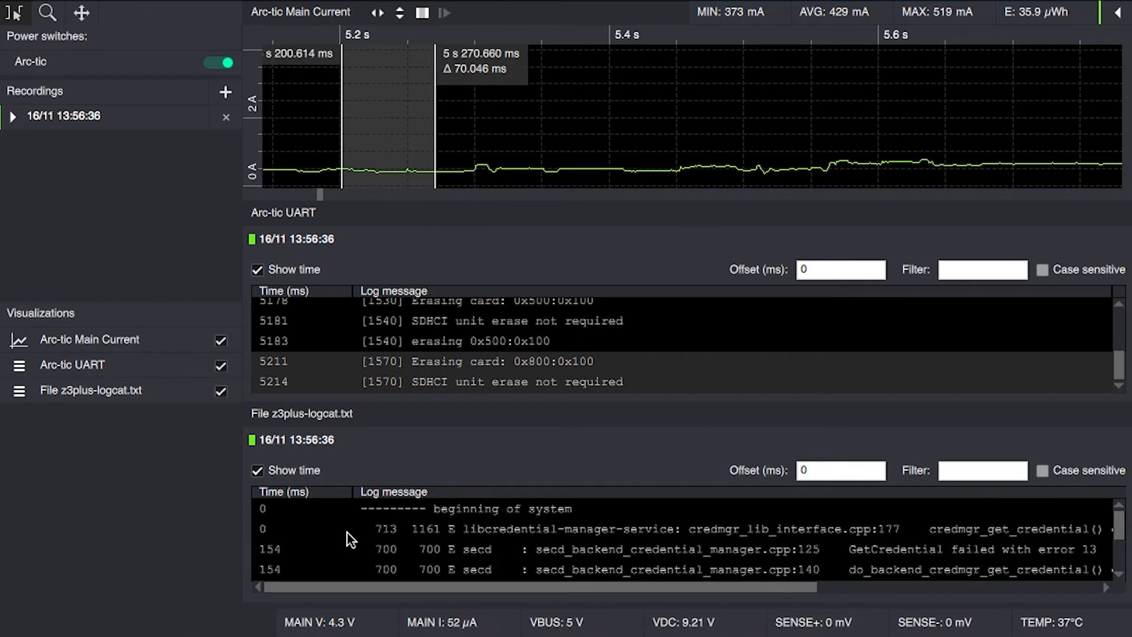
pyautogui.click(422, 12)
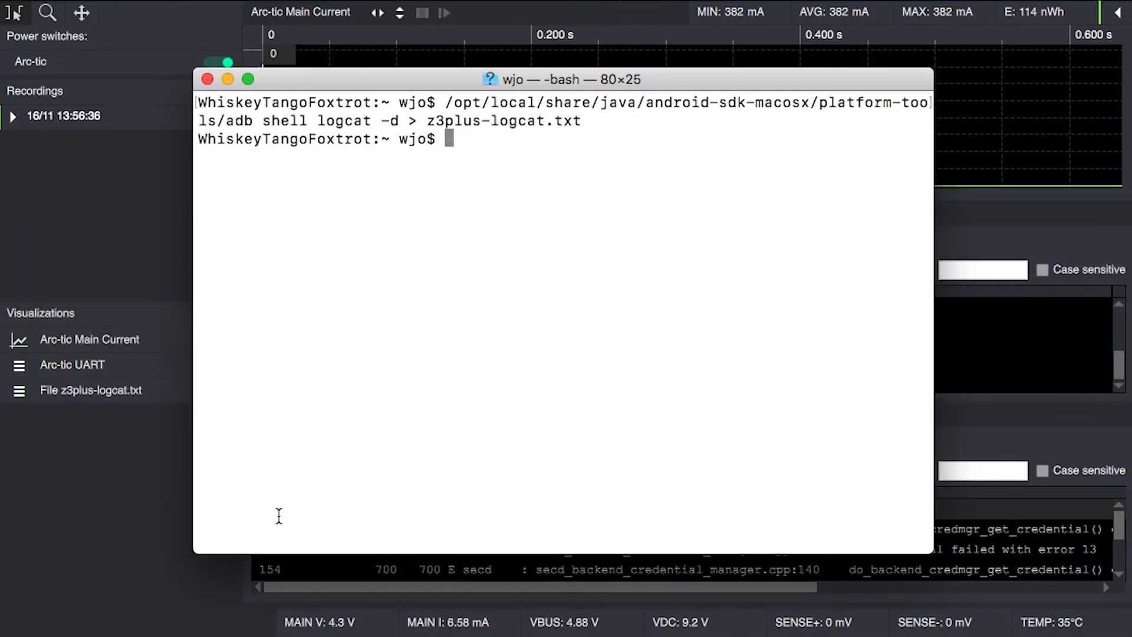
# - View z3plus-logcat.txt in vi to read its first timestamps, then return to Otii
pyautogui.write('vi z3plus-logcat.txt')
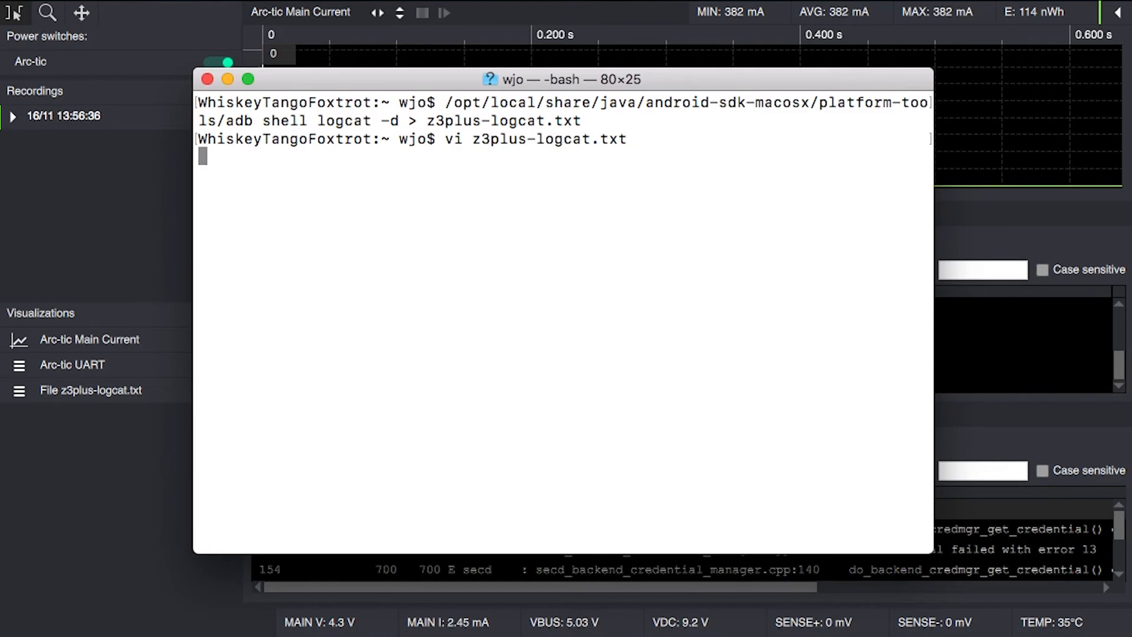
pyautogui.press('Return')
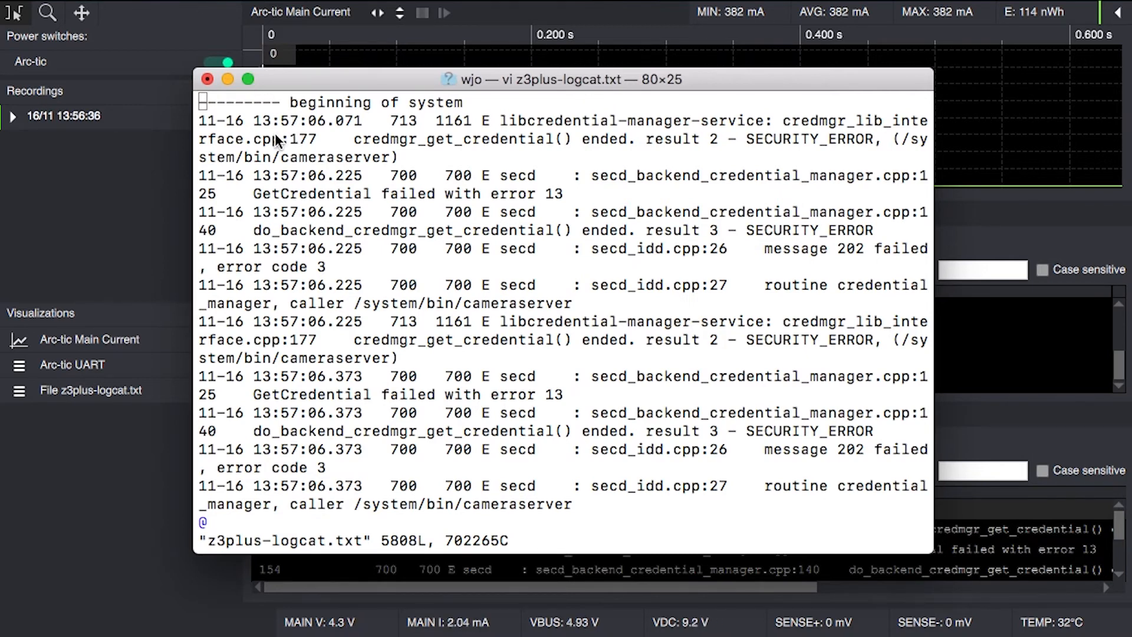
pyautogui.moveTo(535, 12)
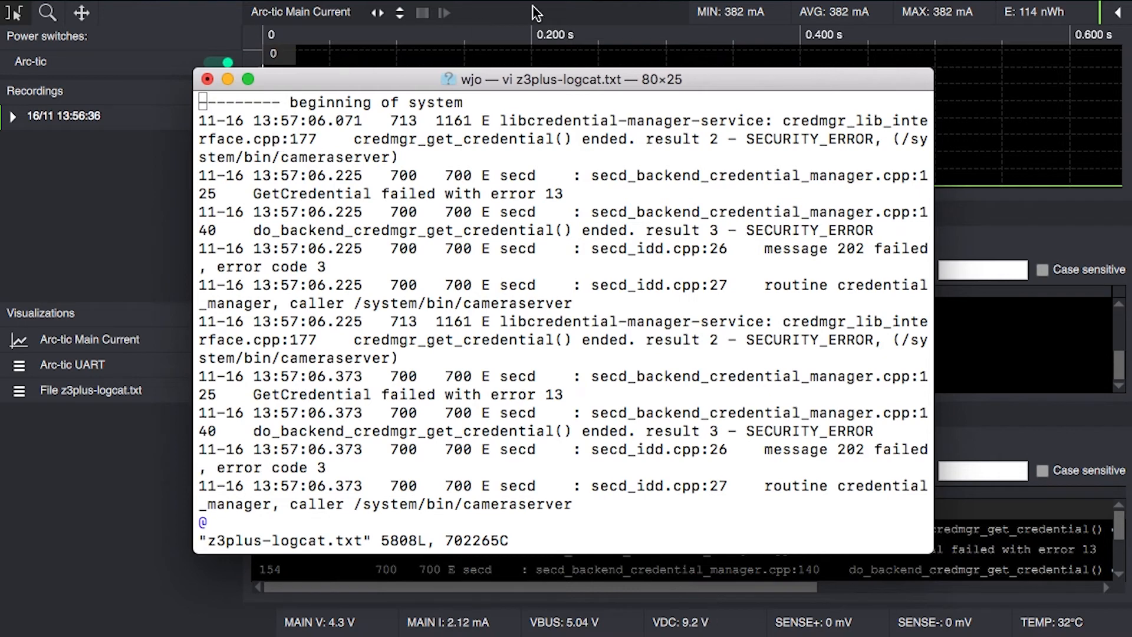
pyautogui.click(207, 78)
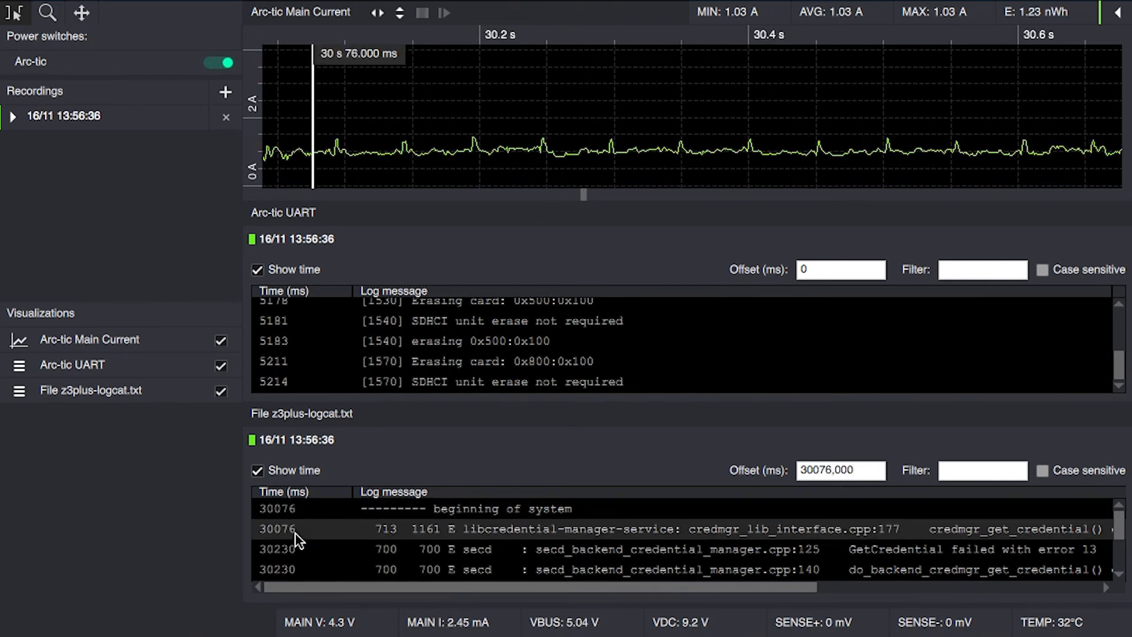
pyautogui.moveTo(321, 540)
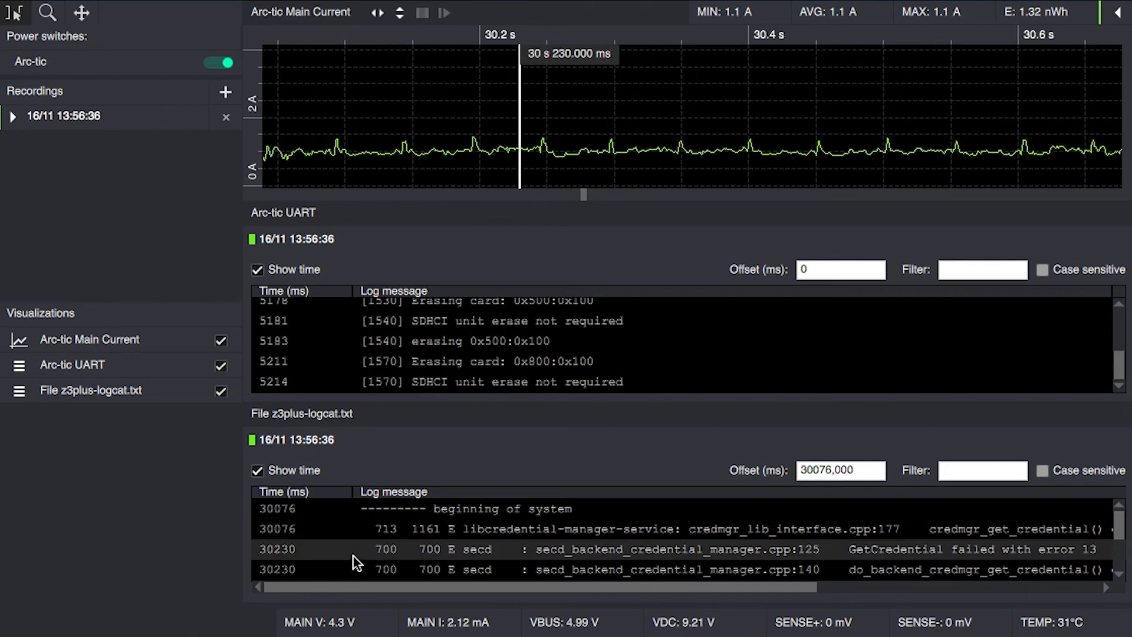
# - Scroll the offset logcat rows to check they align with the boot current around 31 s
pyautogui.scroll(-3)
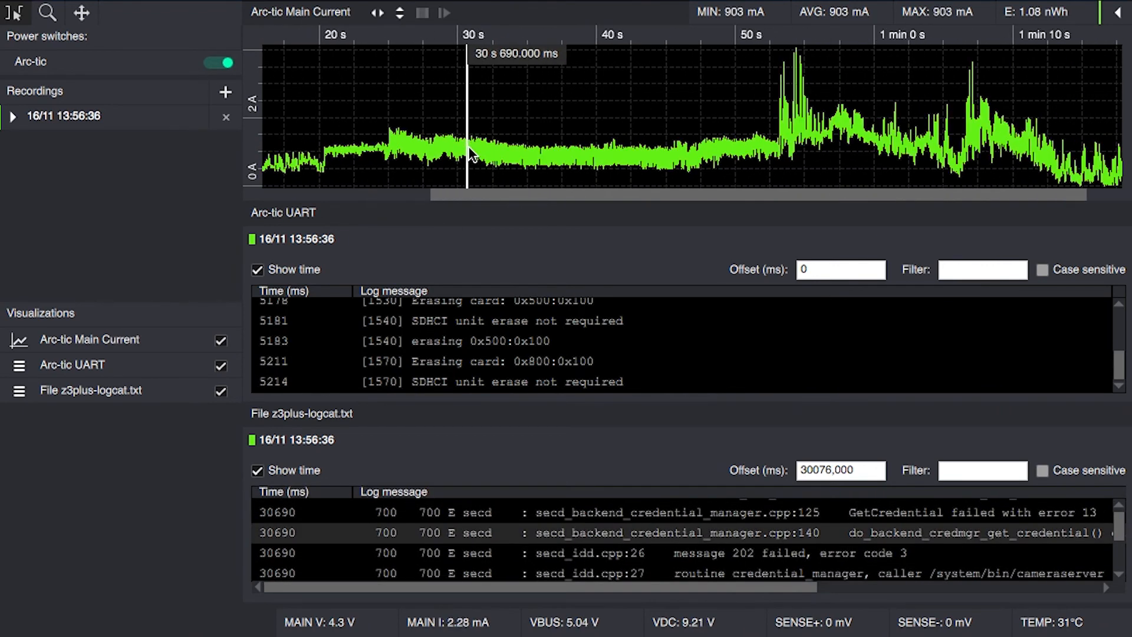
pyautogui.moveTo(498, 163)
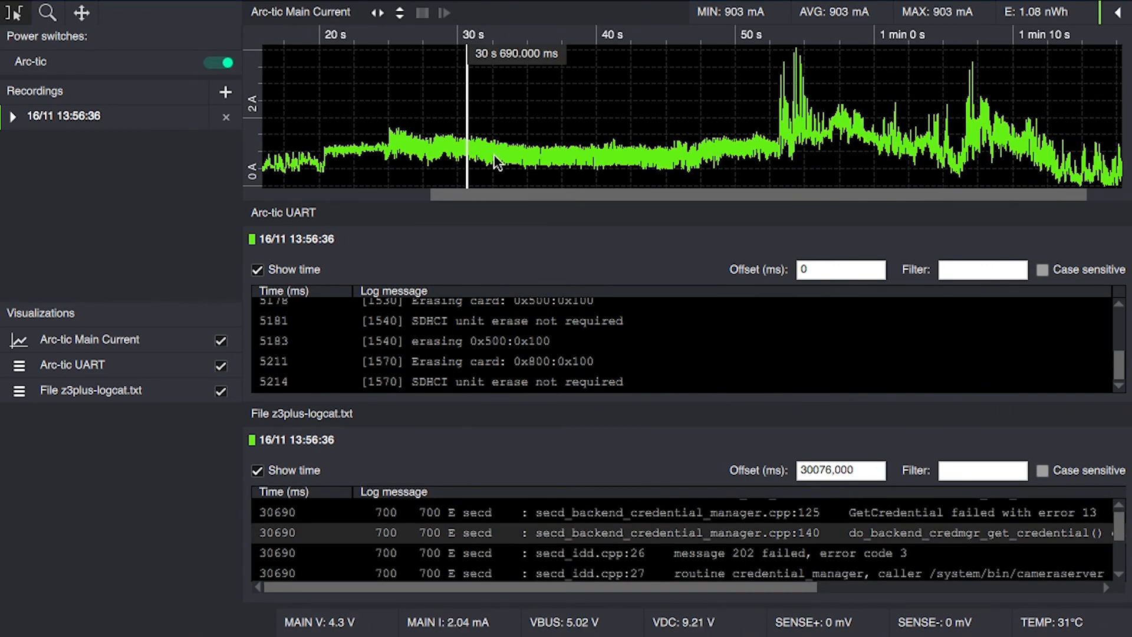
pyautogui.scroll(-3)
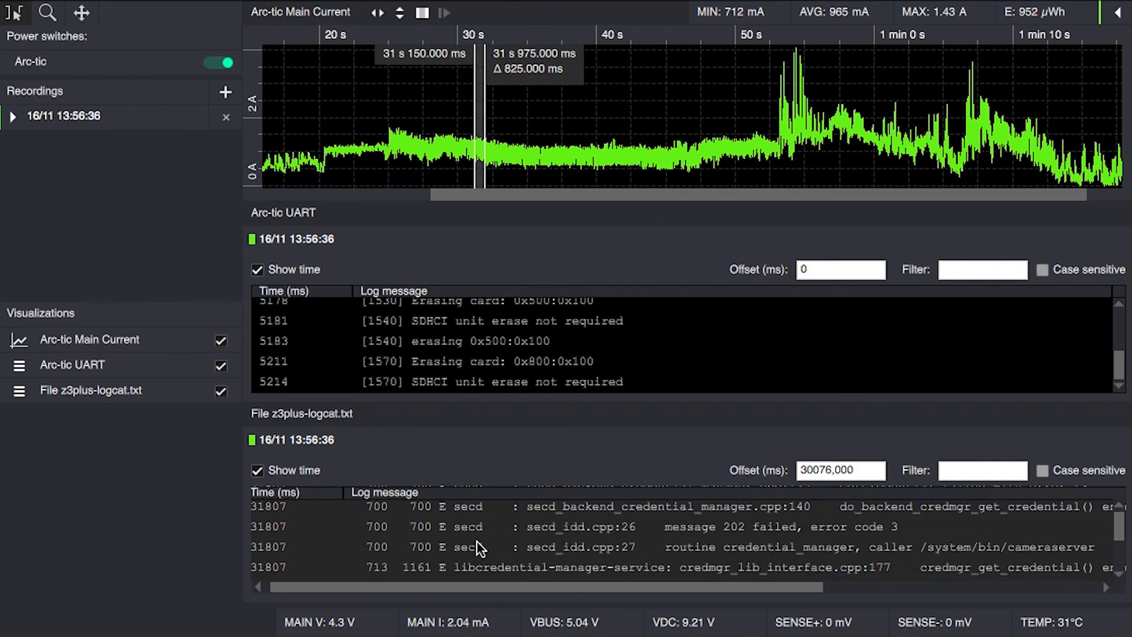
pyautogui.scroll(-3)
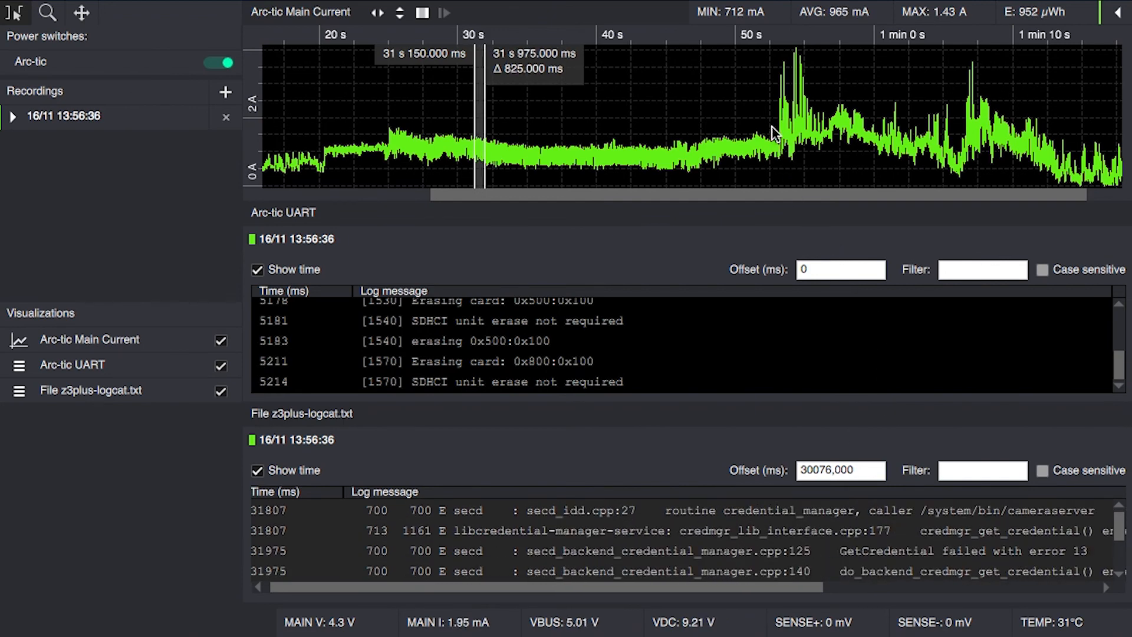